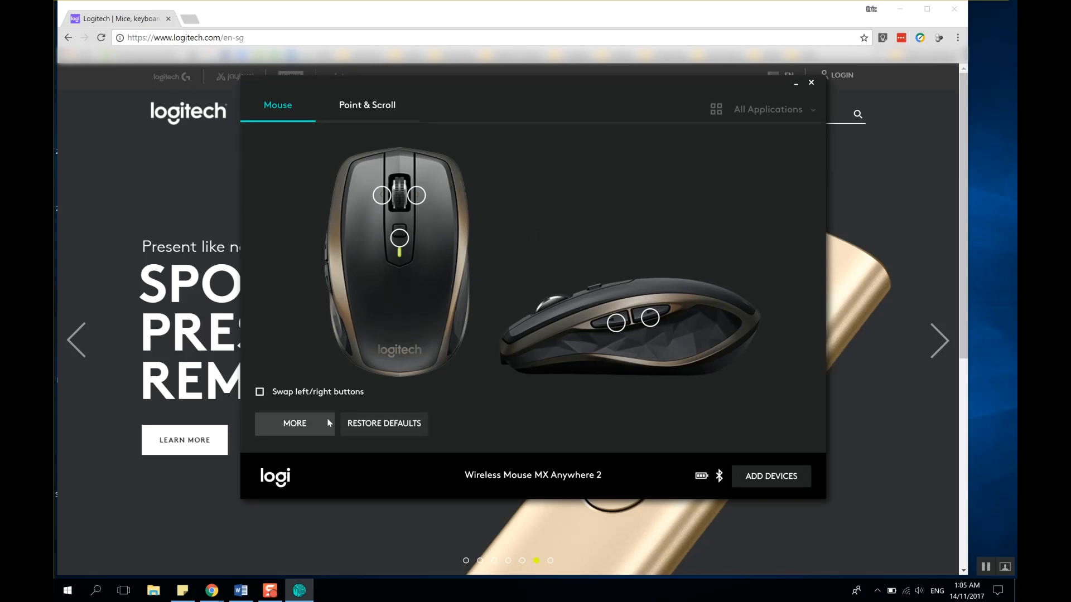
# Step: Confirm Logitech Options software is up to date, then close its settings and the app
pyautogui.click(294, 423)
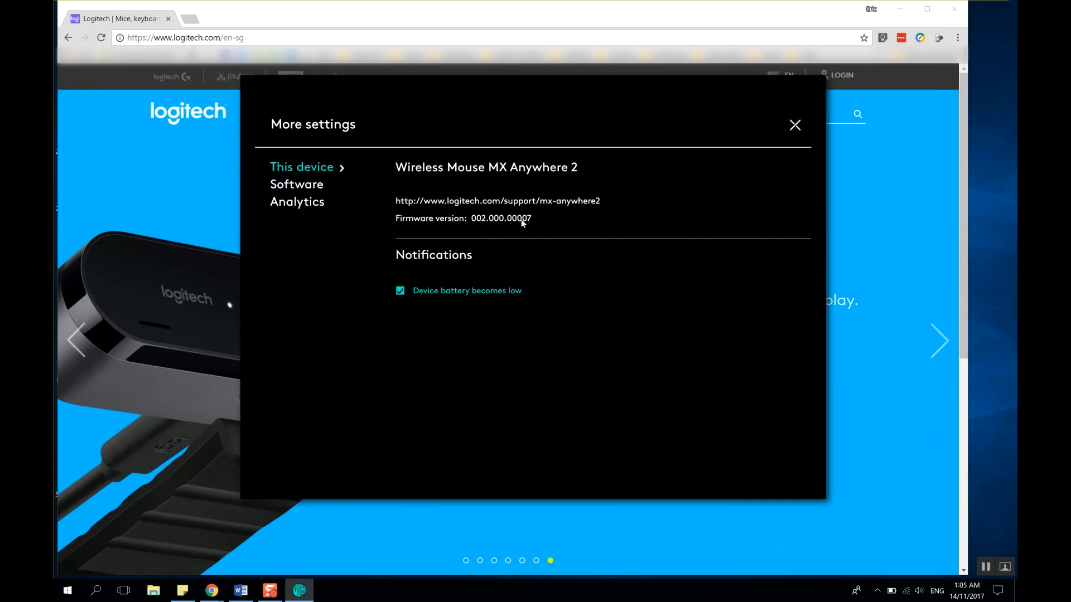
pyautogui.moveTo(423, 213)
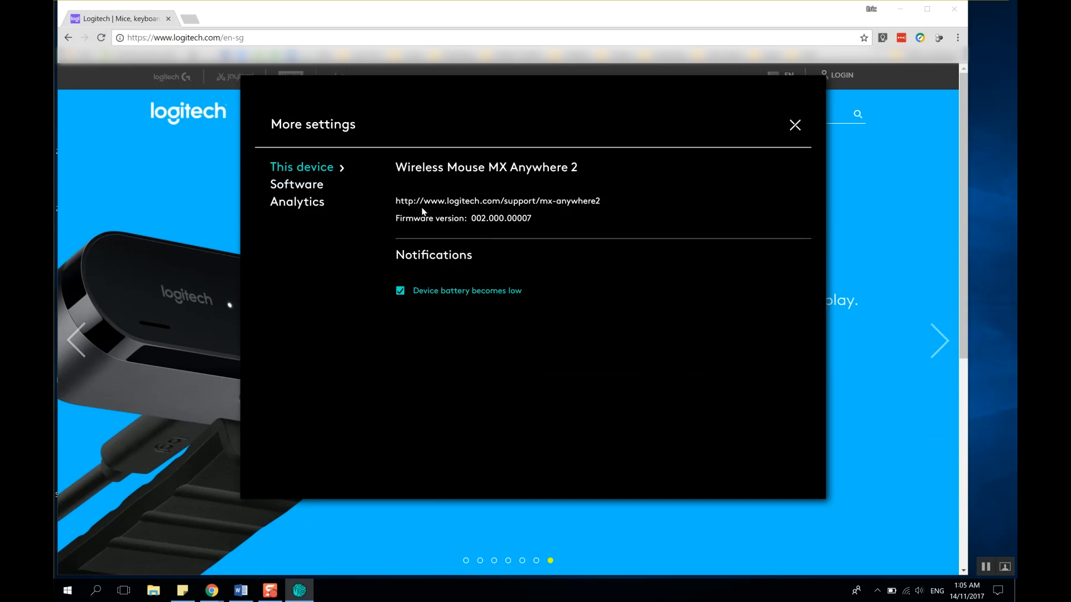
pyautogui.click(296, 183)
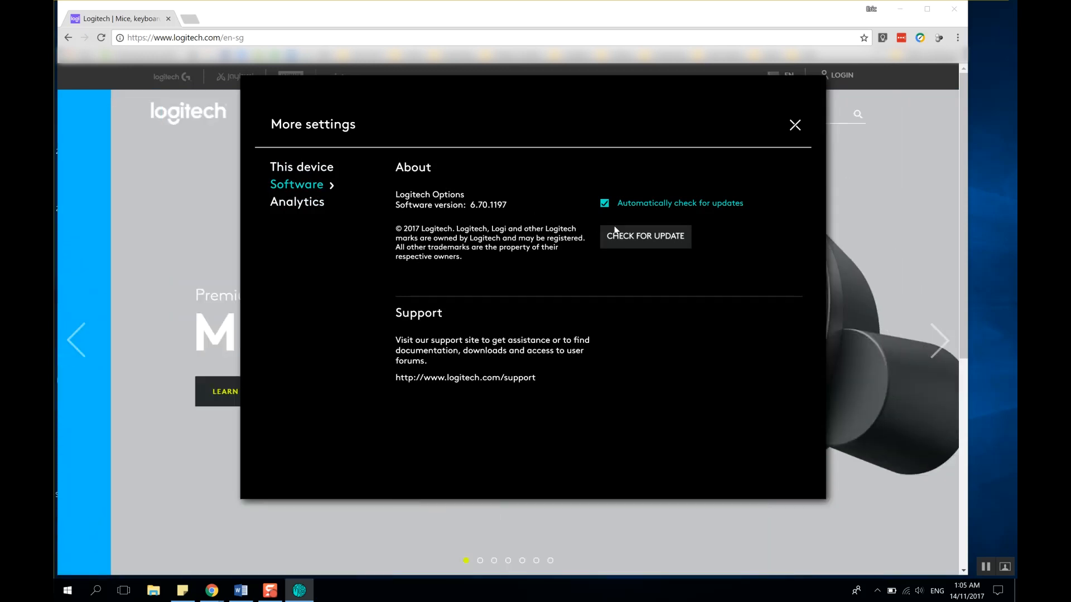
pyautogui.click(644, 235)
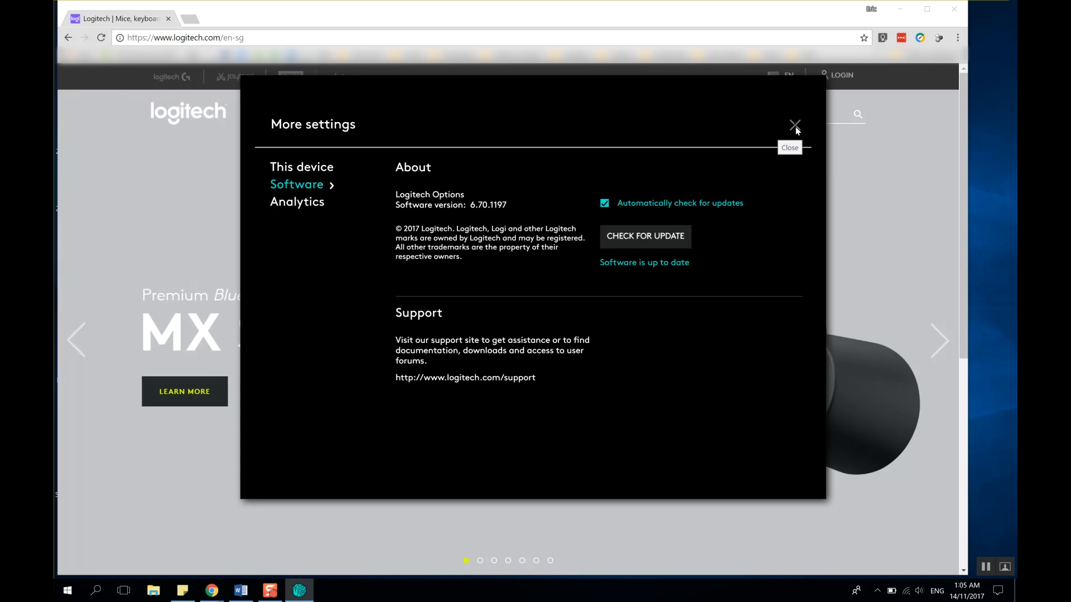
pyautogui.click(794, 127)
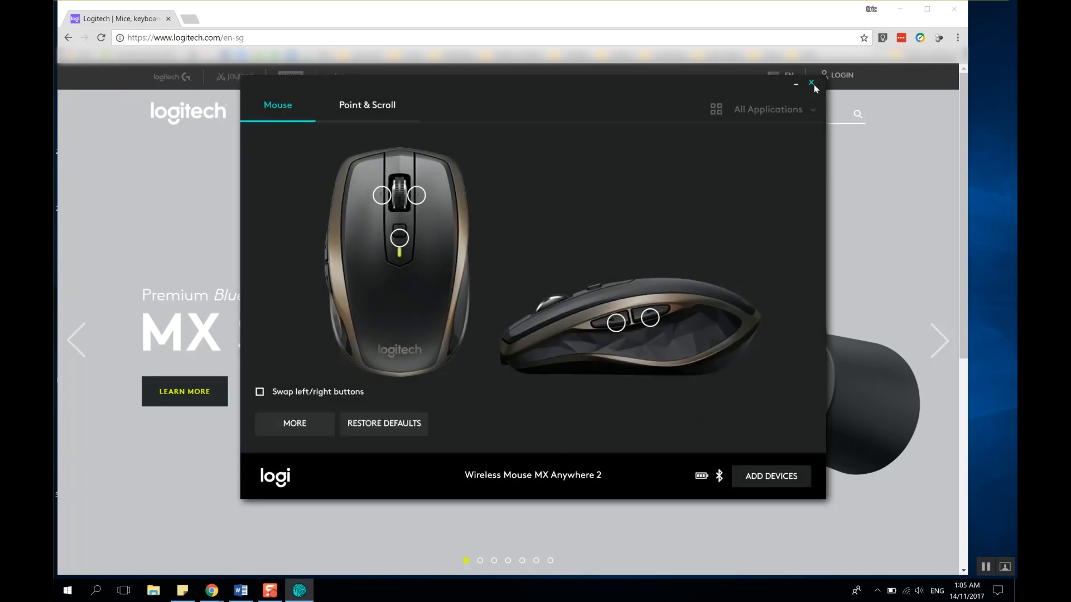
pyautogui.click(811, 84)
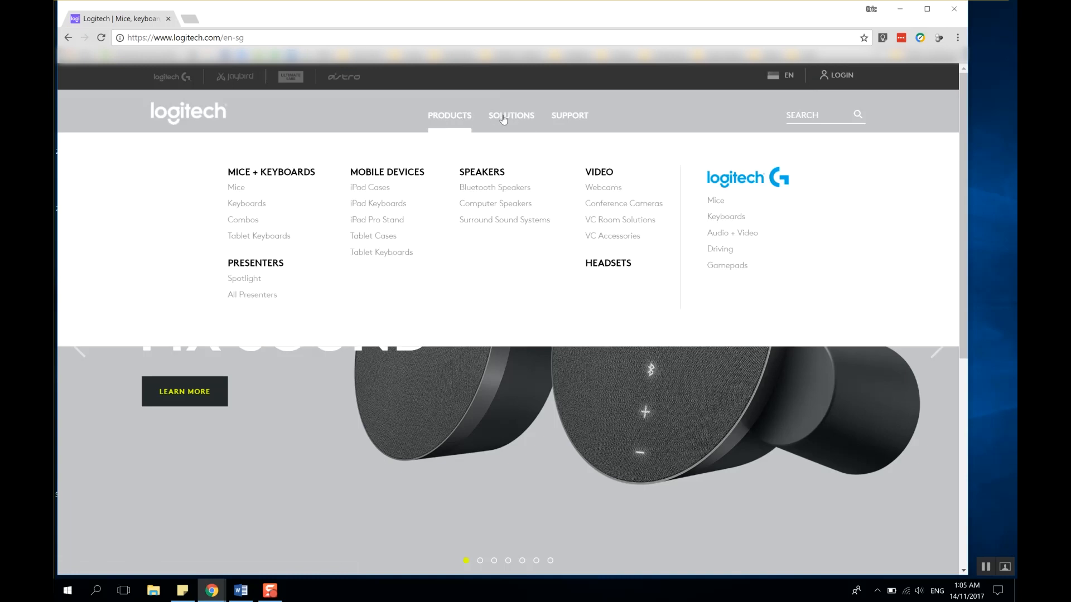
pyautogui.moveTo(450, 116)
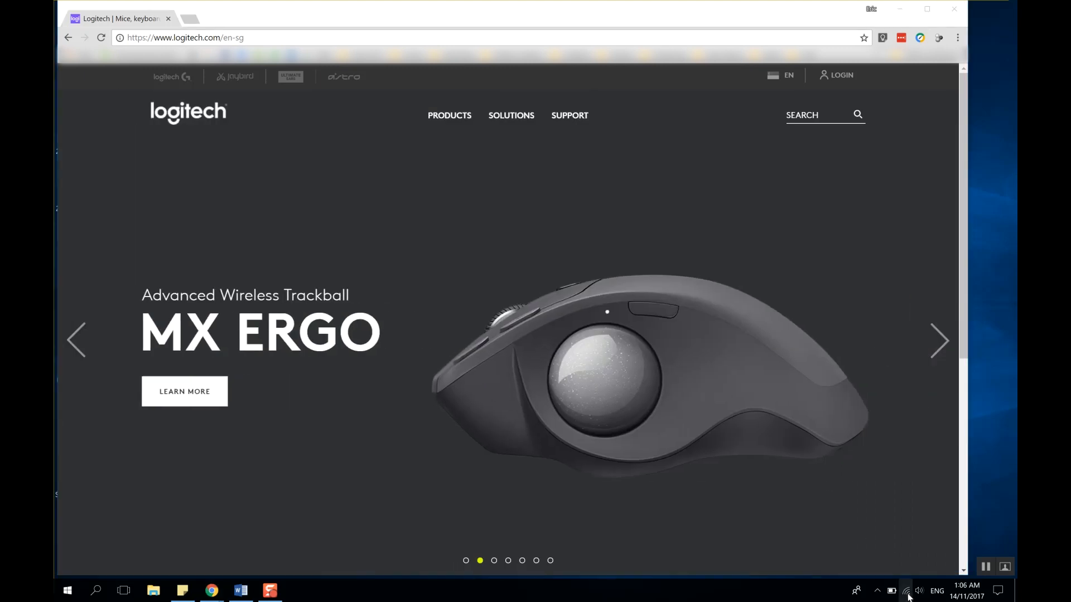
# Step: Show Network & Internet settings for the connected Lava_5GHz Wi-Fi from the network tray
pyautogui.click(905, 590)
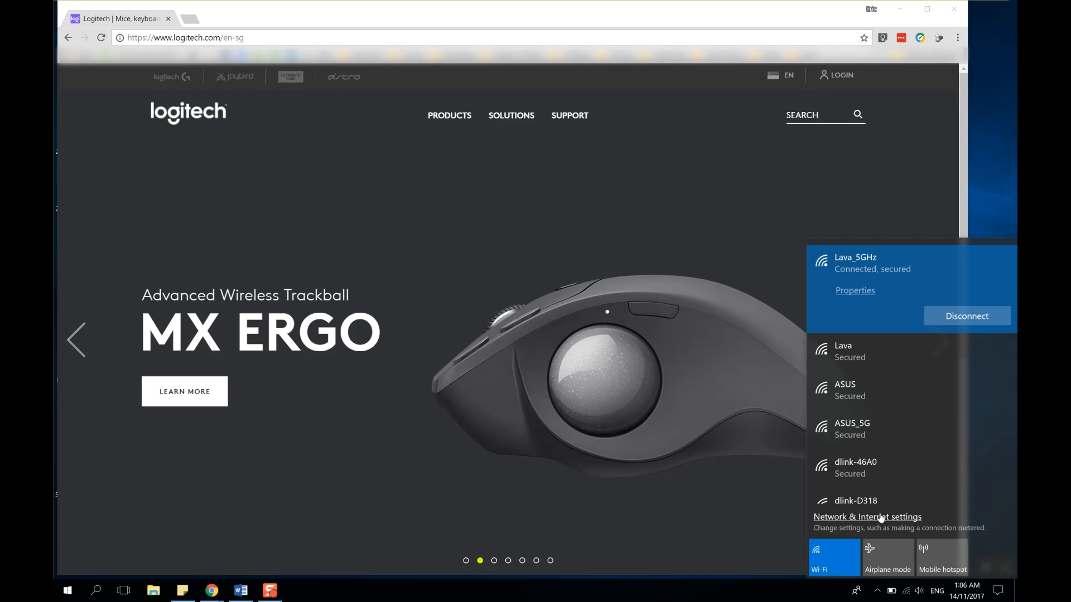
pyautogui.click(866, 517)
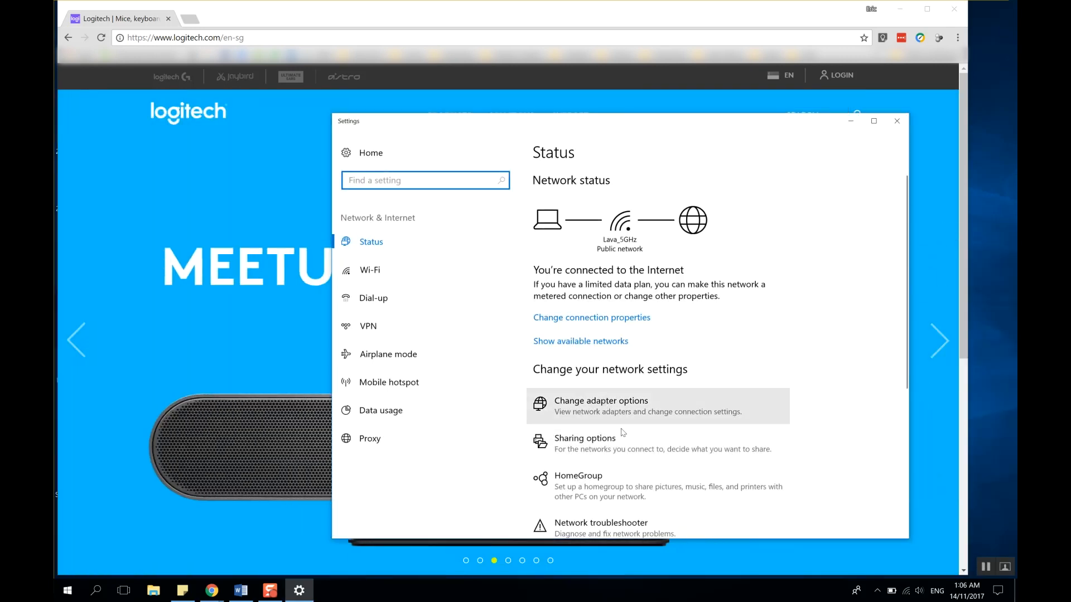
pyautogui.moveTo(615, 402)
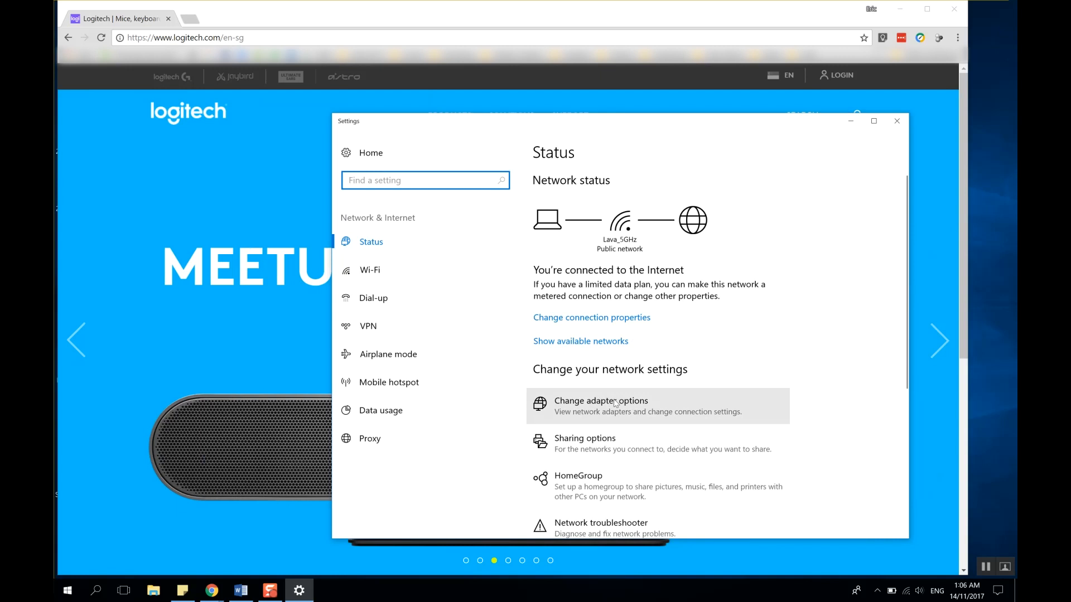
# Step: Open the Wi-Fi connection's status and its Broadcom 802.11ac adapter properties
pyautogui.click(600, 401)
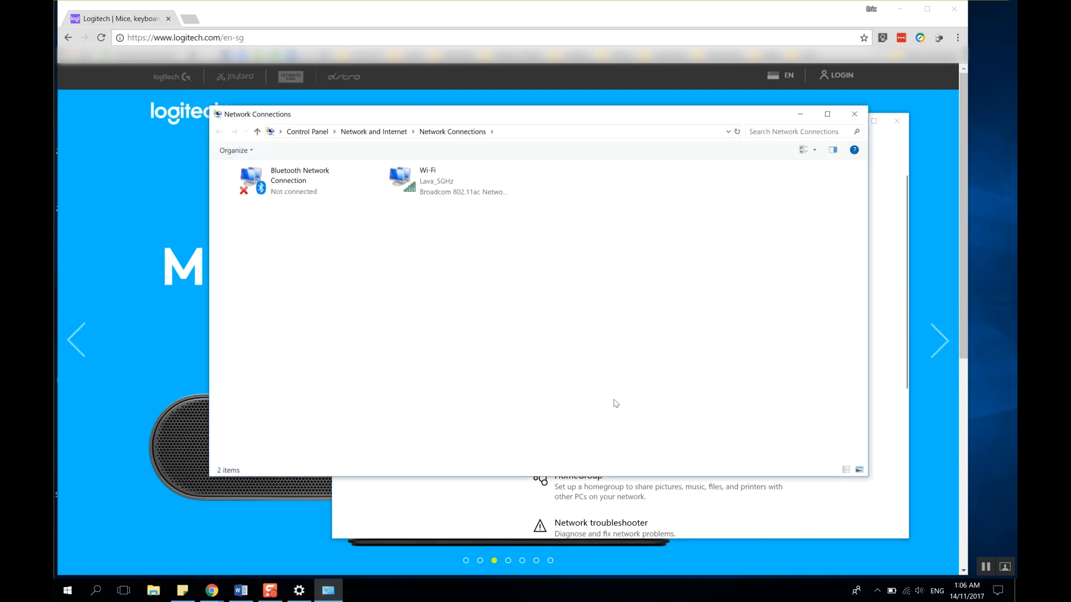
pyautogui.click(437, 180)
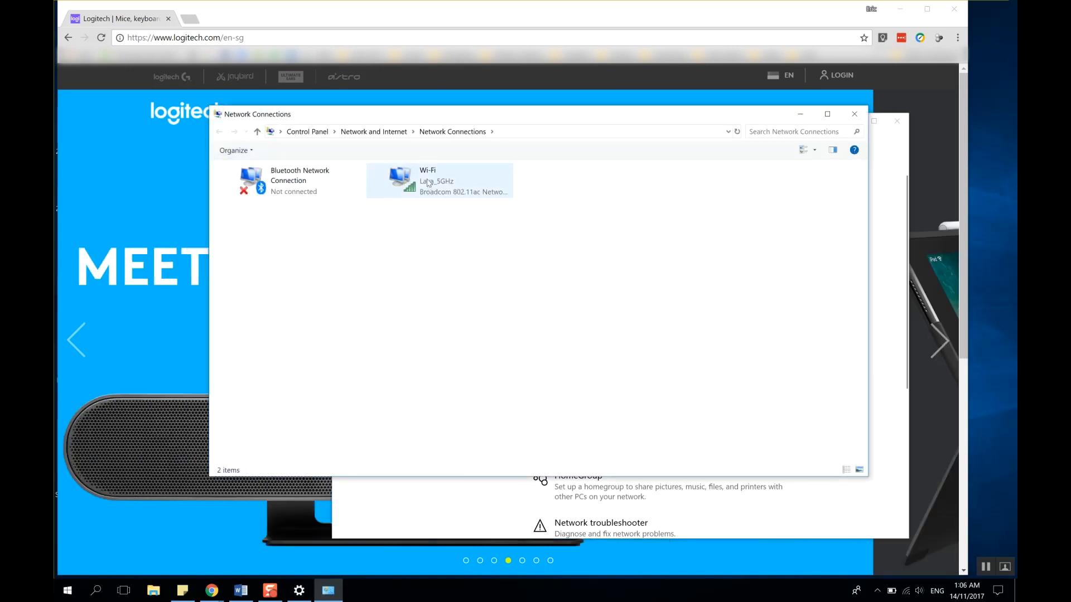
pyautogui.doubleClick(439, 180)
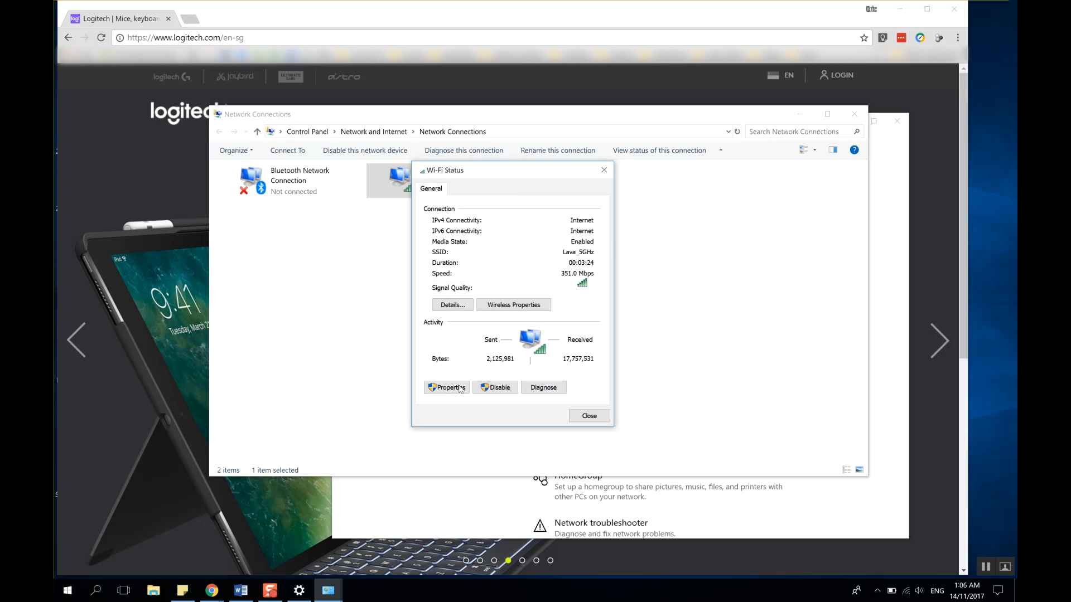
pyautogui.click(447, 387)
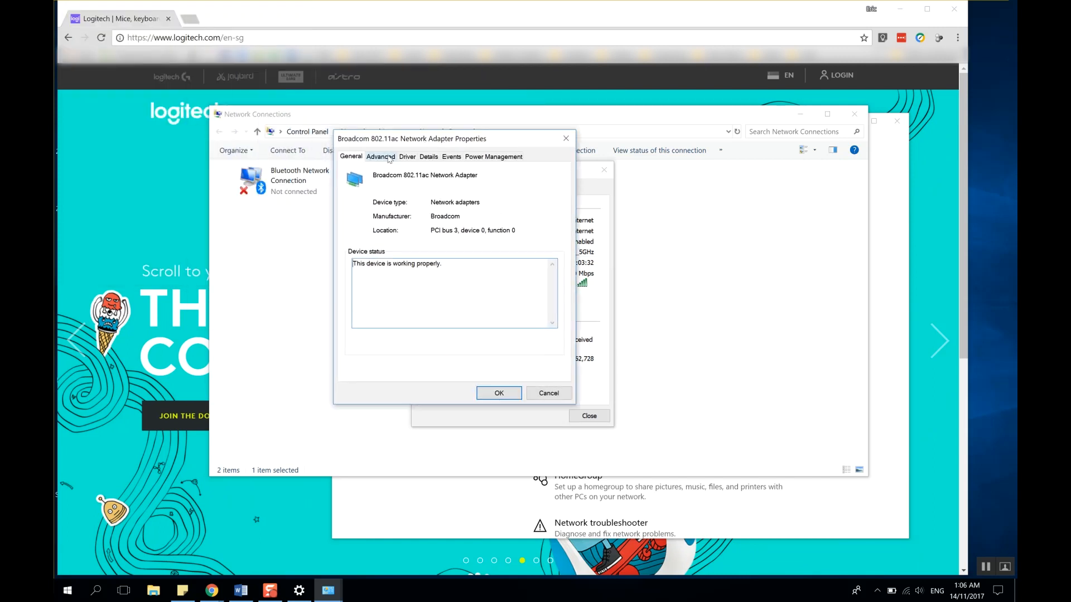
# Step: Set Bluetooth Collaboration to Disable on the Broadcom adapter's Advanced tab and confirm
pyautogui.click(380, 156)
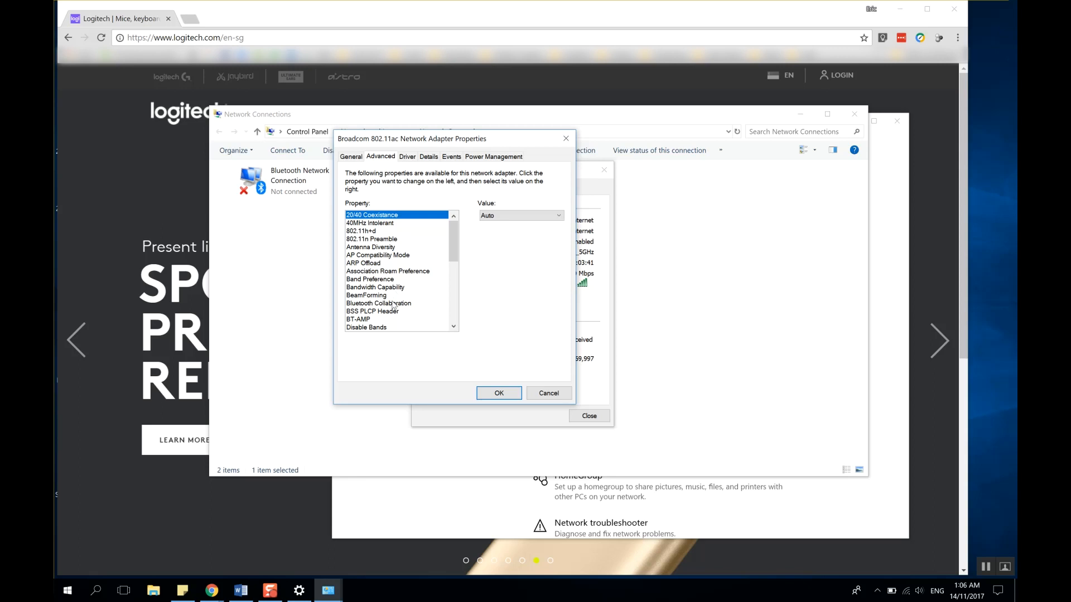
pyautogui.click(378, 302)
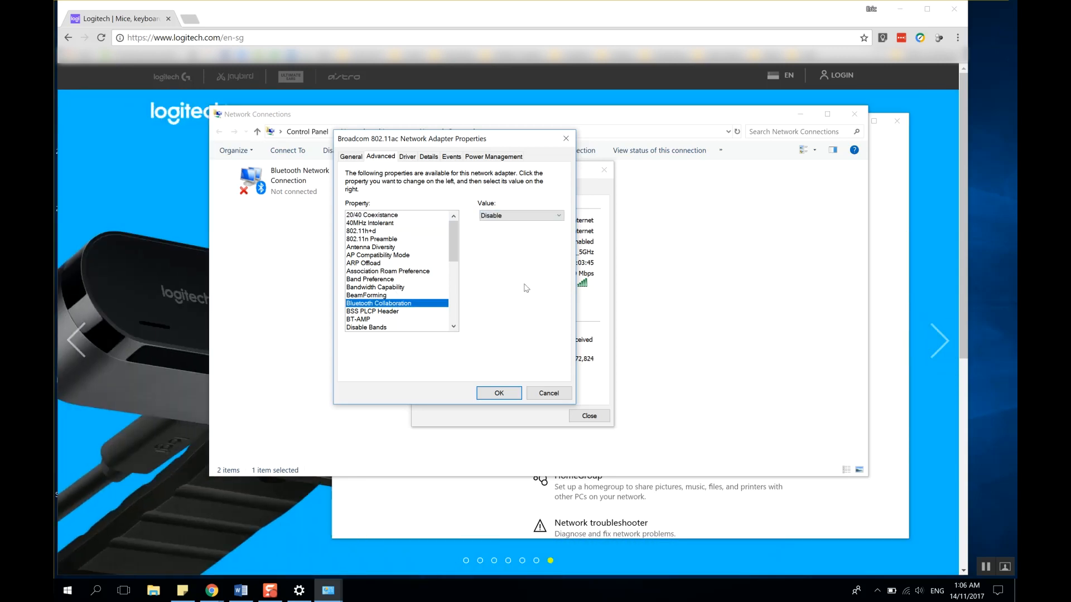
pyautogui.click(499, 393)
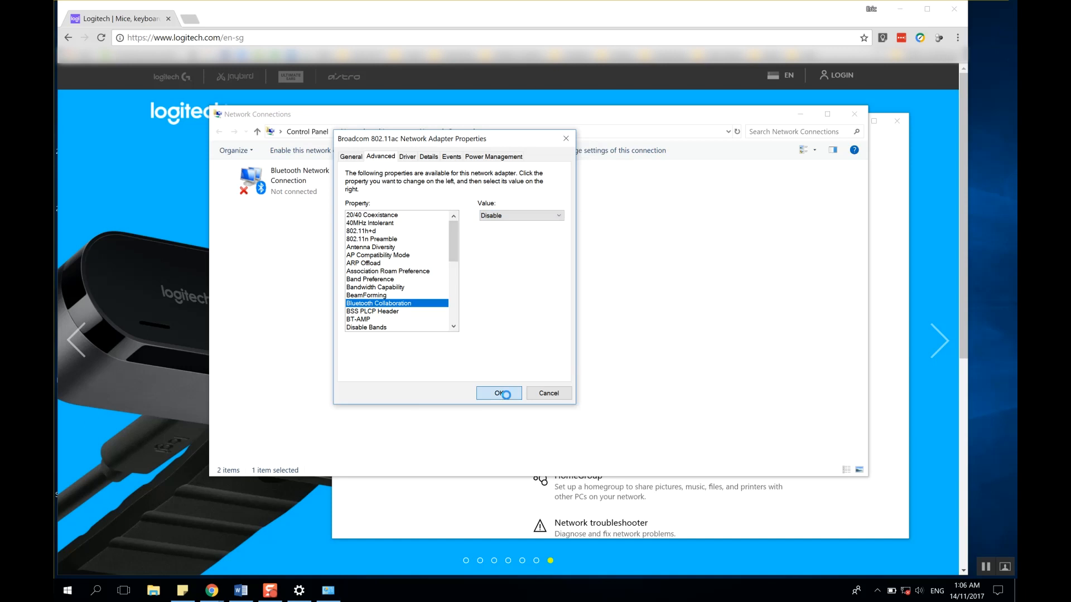
pyautogui.click(498, 392)
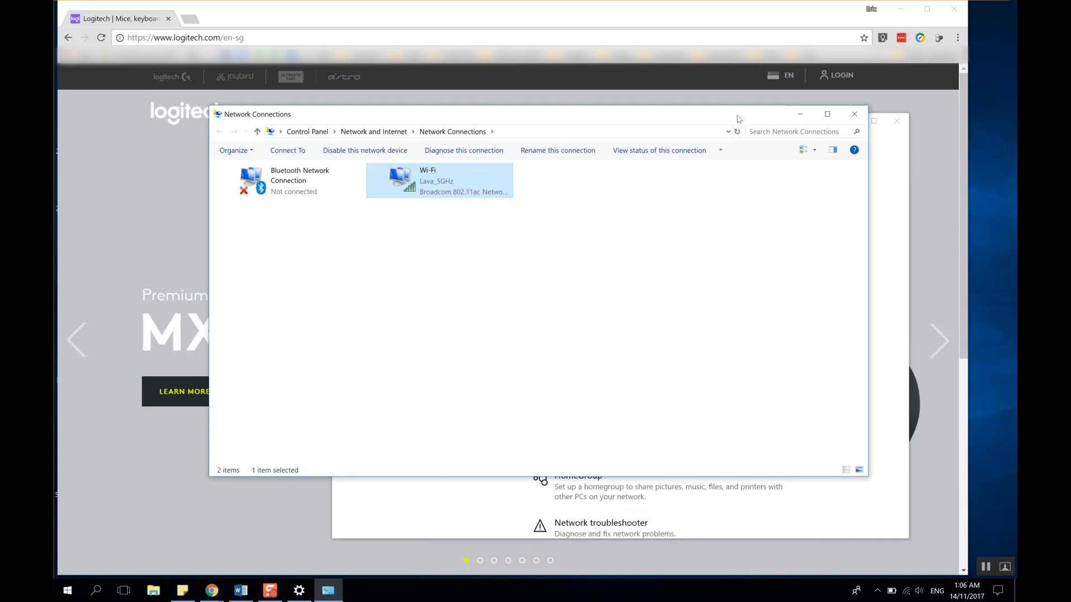
pyautogui.moveTo(792, 127)
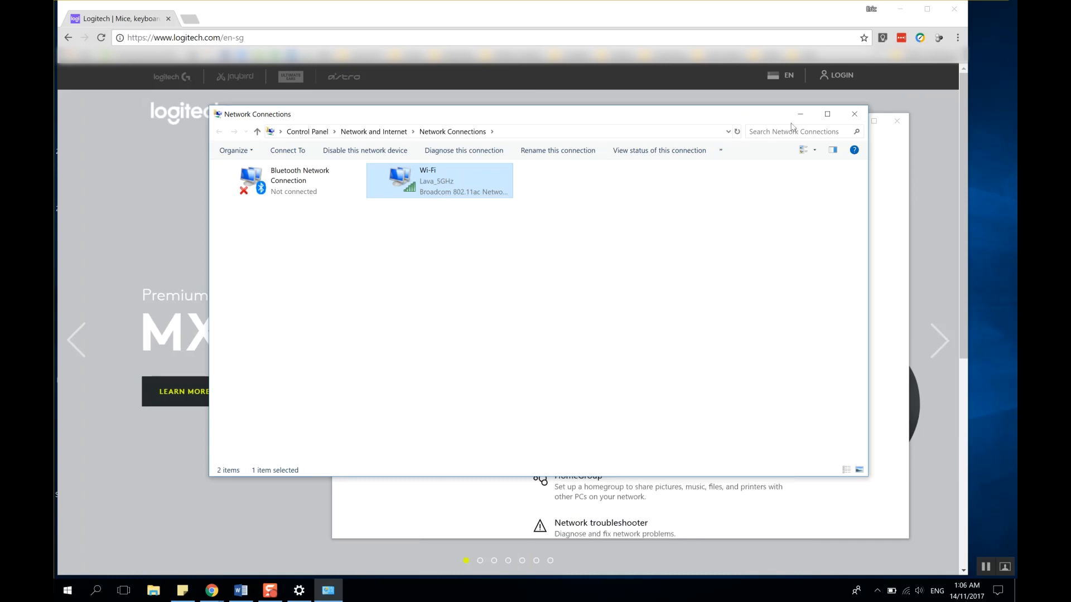
pyautogui.moveTo(429, 181)
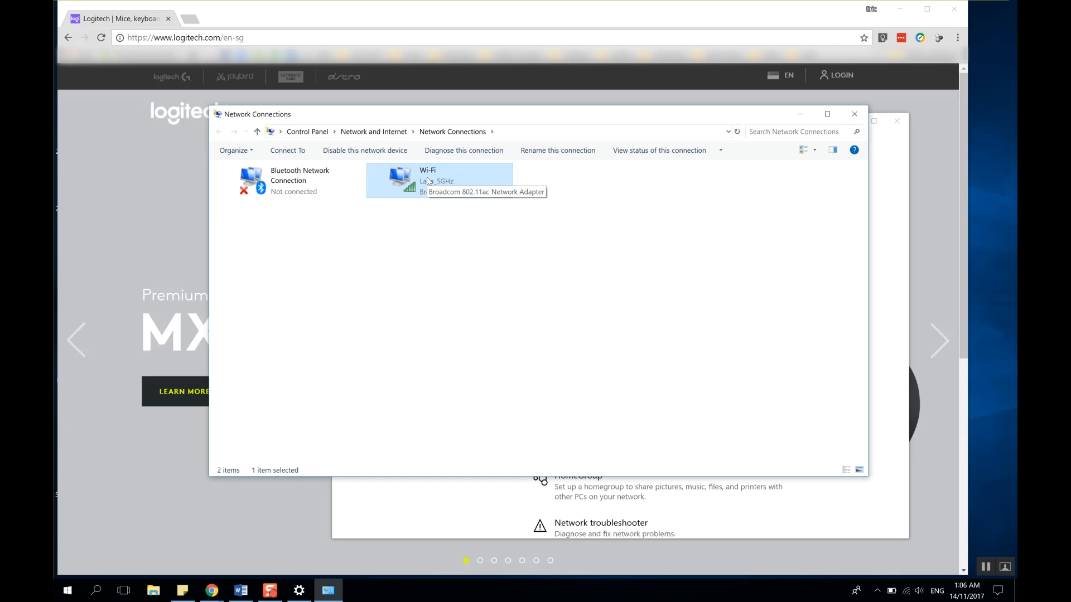
# Step: Recheck the Bluetooth Collaboration setting in the adapter properties, then close Network Connections
pyautogui.doubleClick(441, 181)
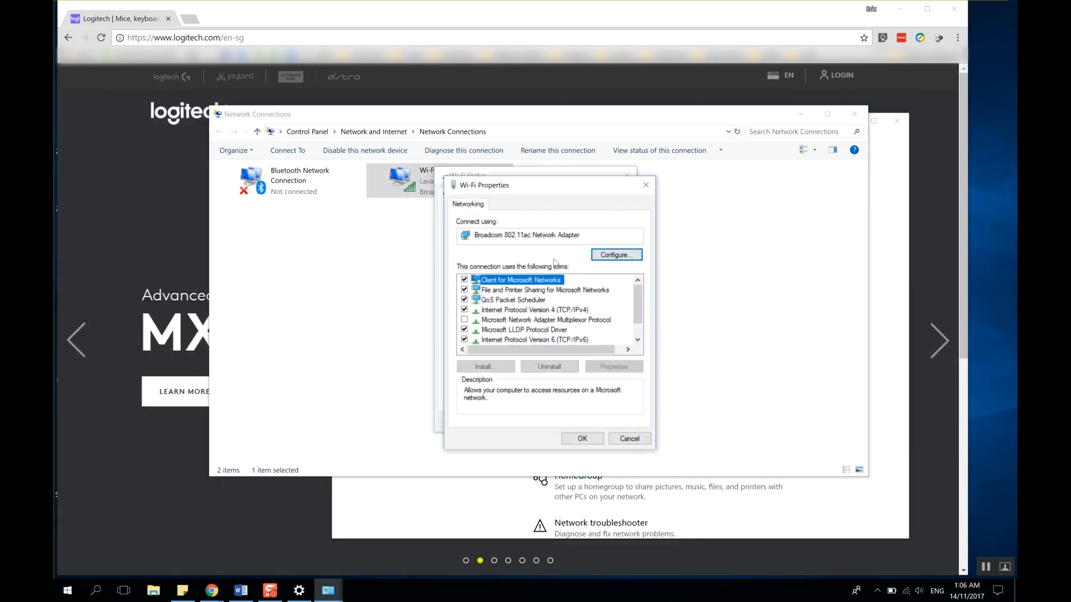
pyautogui.click(614, 255)
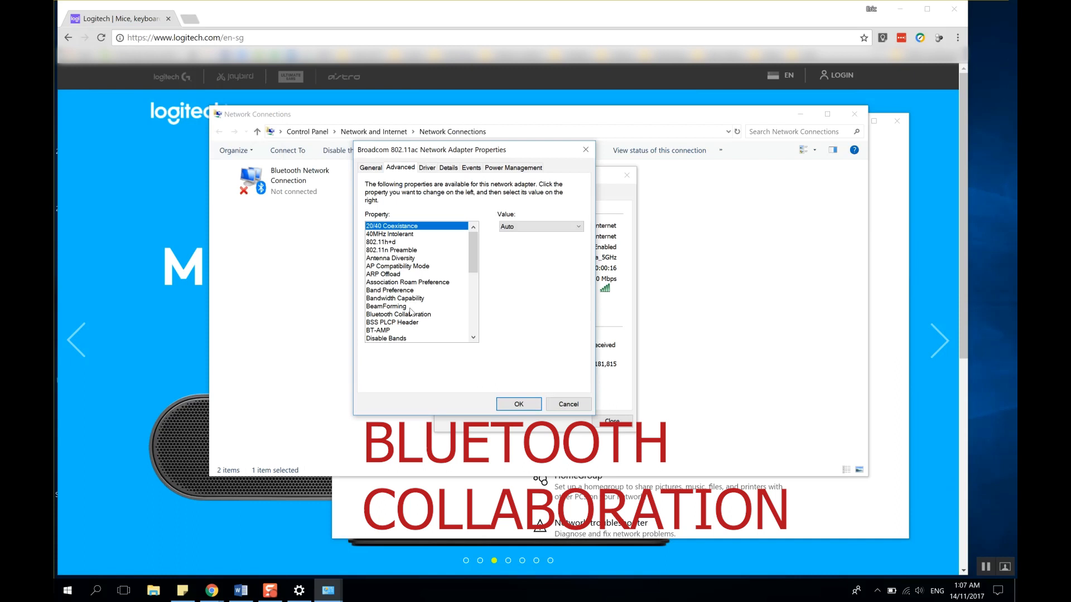
pyautogui.click(398, 314)
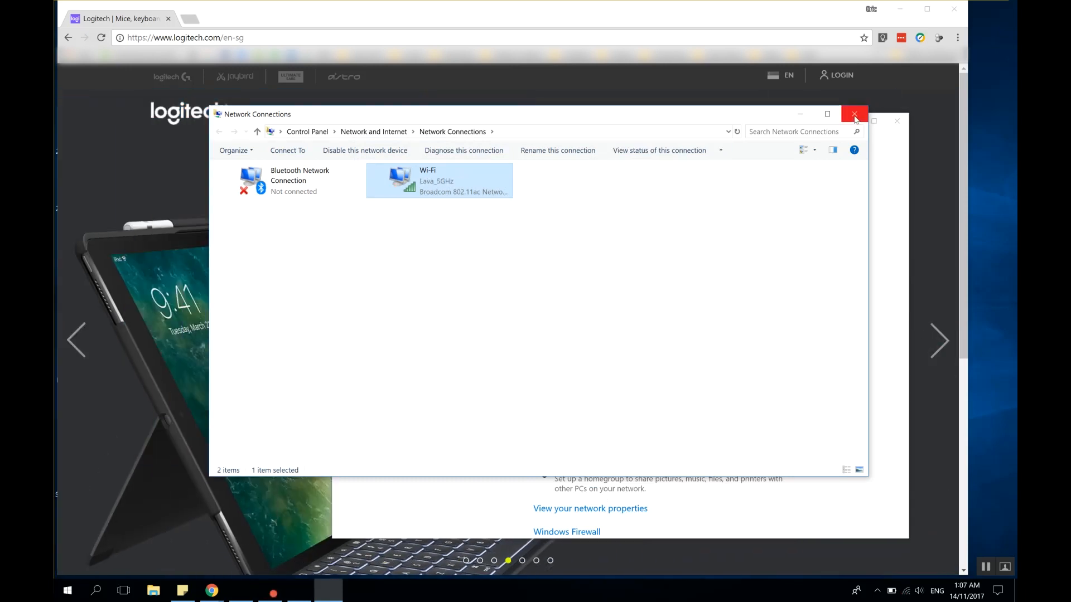
pyautogui.click(855, 114)
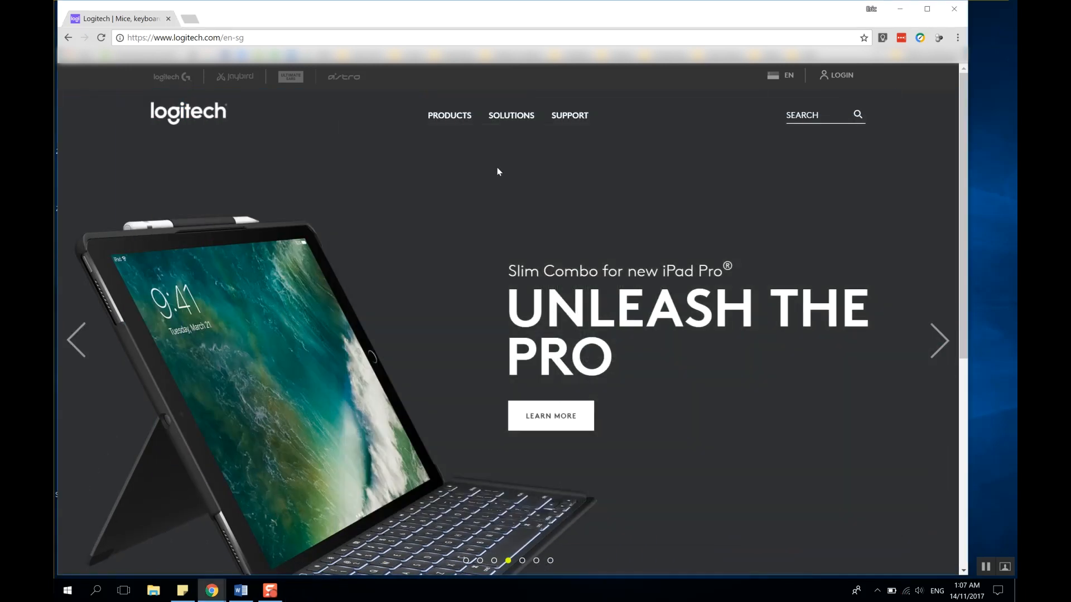